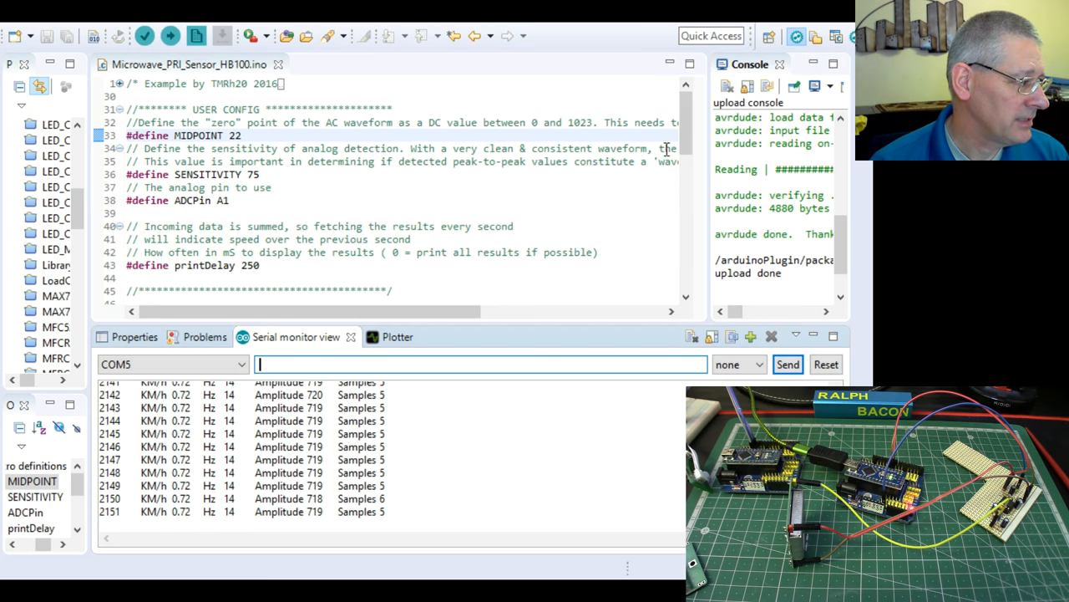
Scroll through the eBay 5.8GHz Microwave Radar Sensor item page to view its listing details.
{"action": "scroll", "scroll_direction": "down", "scroll_amount": 3}
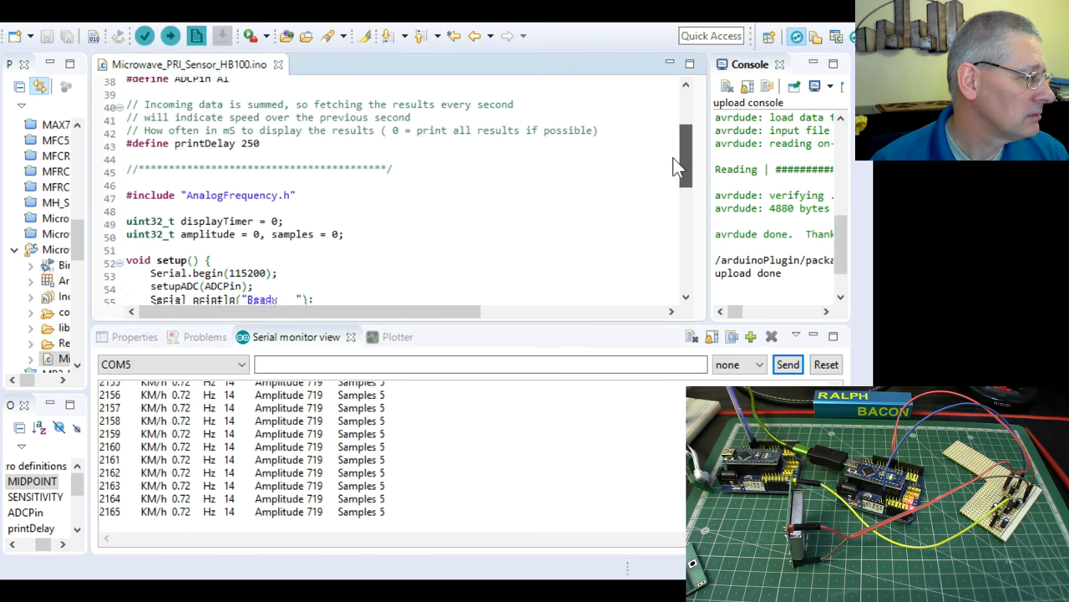
{"action": "double_click", "coordinate": [233, 189]}
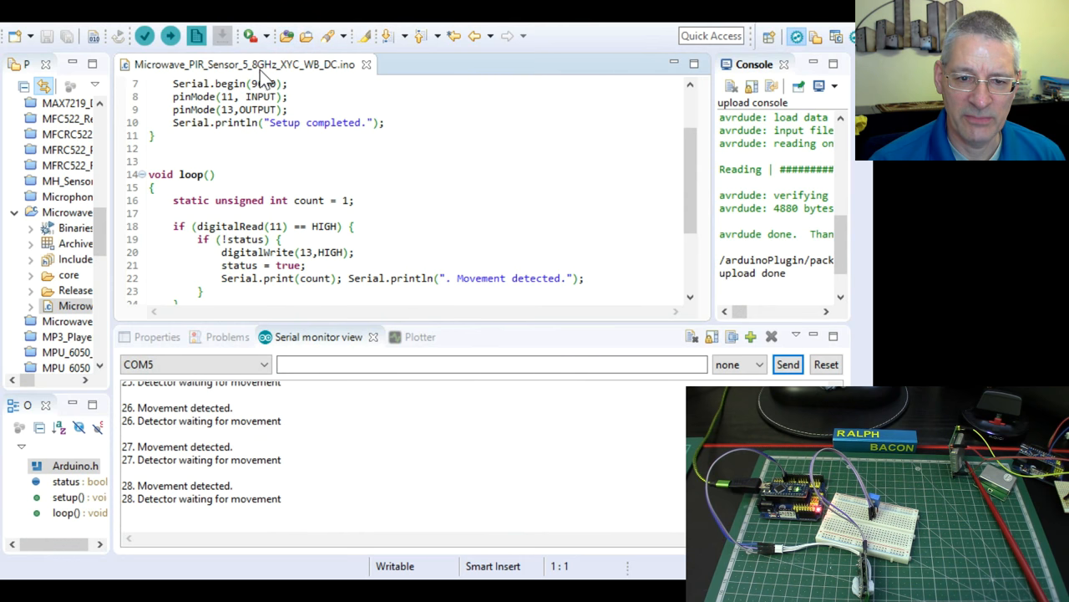
{"action": "mouse_move", "coordinate": [332, 70]}
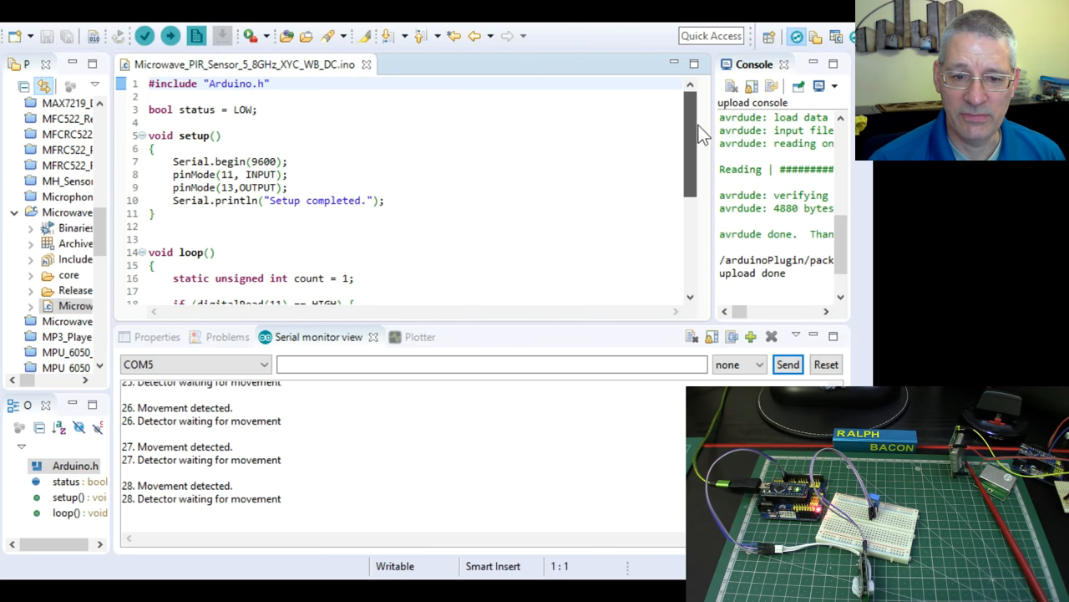
{"action": "scroll", "scroll_direction": "down", "scroll_amount": 3}
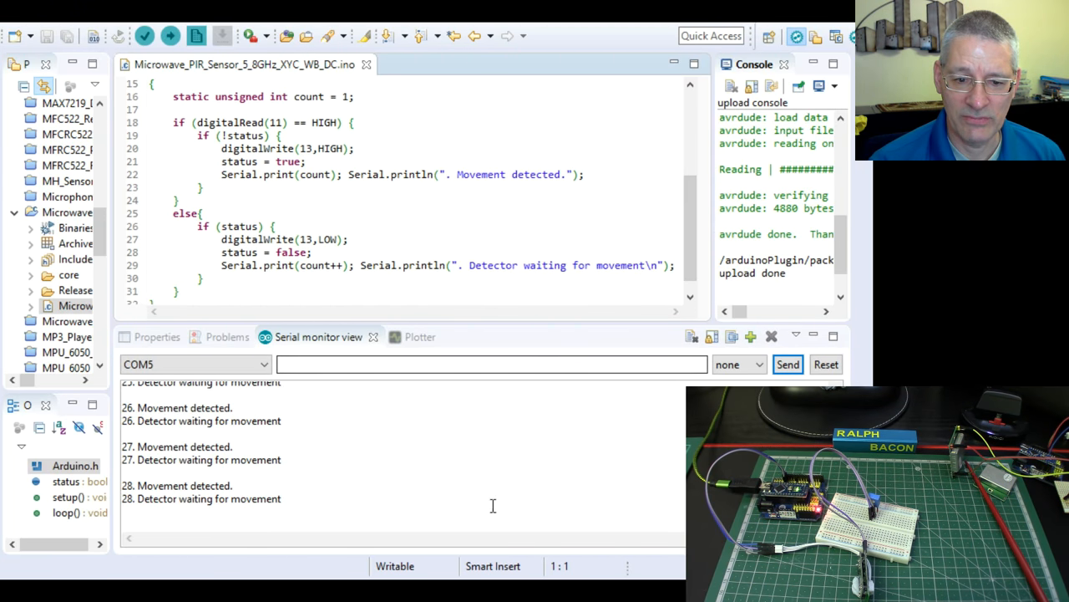
{"action": "mouse_move", "coordinate": [588, 477]}
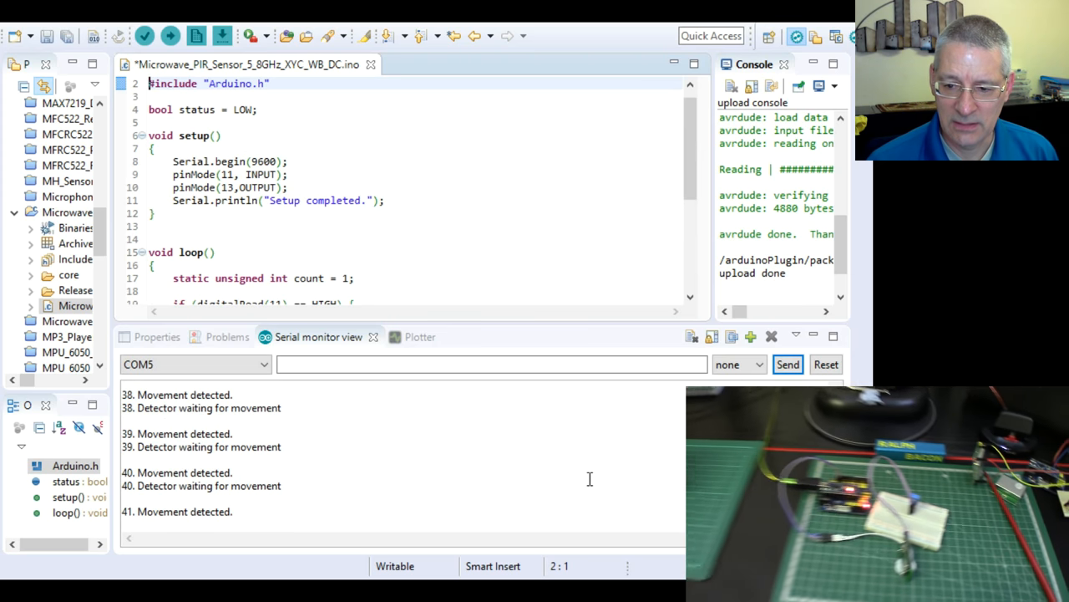
{"action": "scroll", "scroll_direction": "down", "scroll_amount": 3}
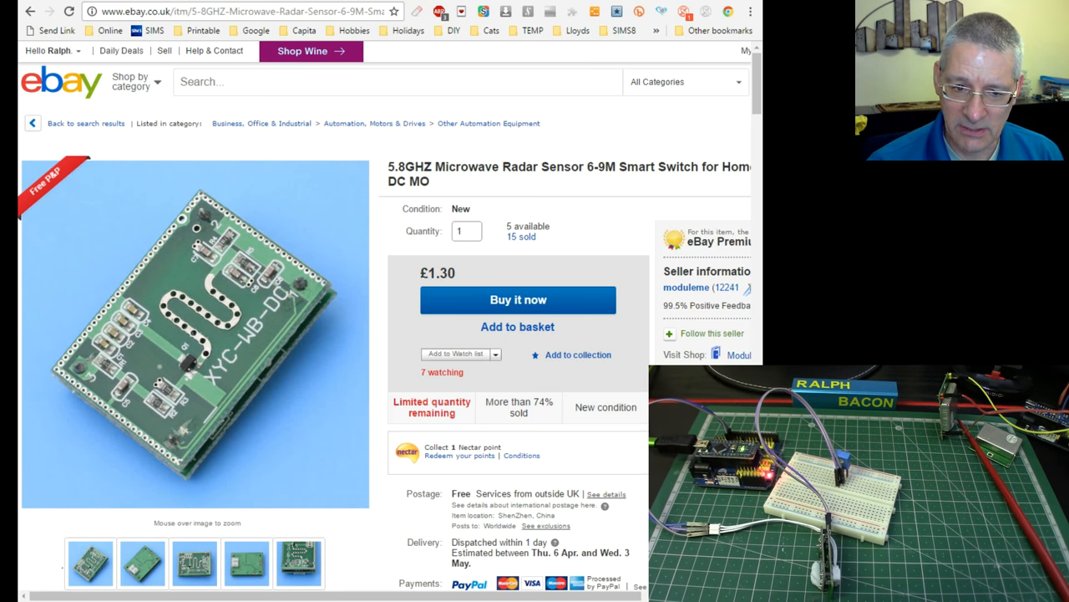
{"action": "mouse_move", "coordinate": [192, 298]}
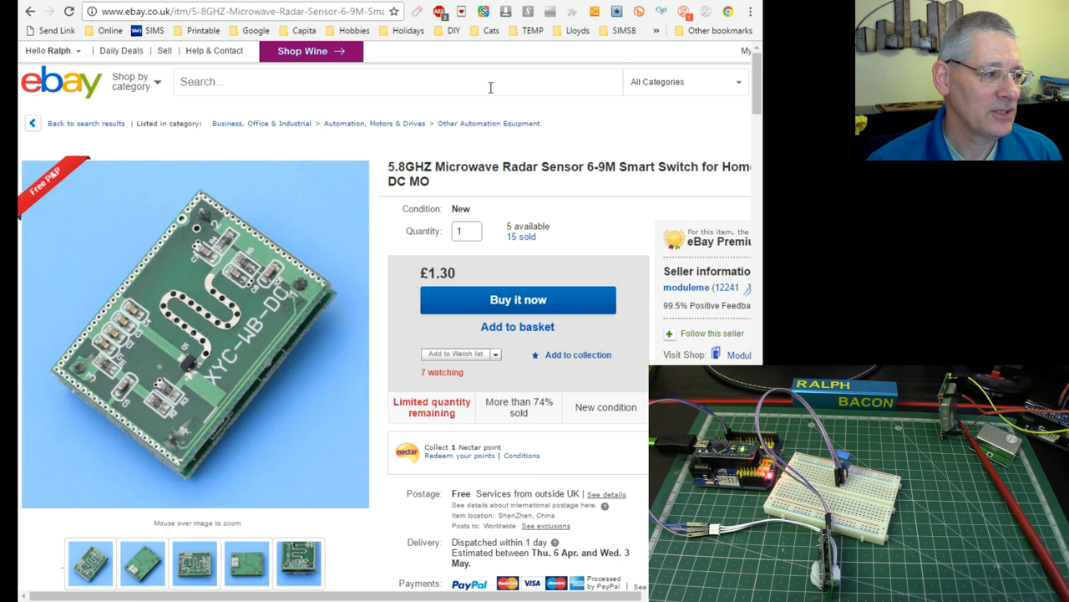
{"action": "mouse_move", "coordinate": [498, 53]}
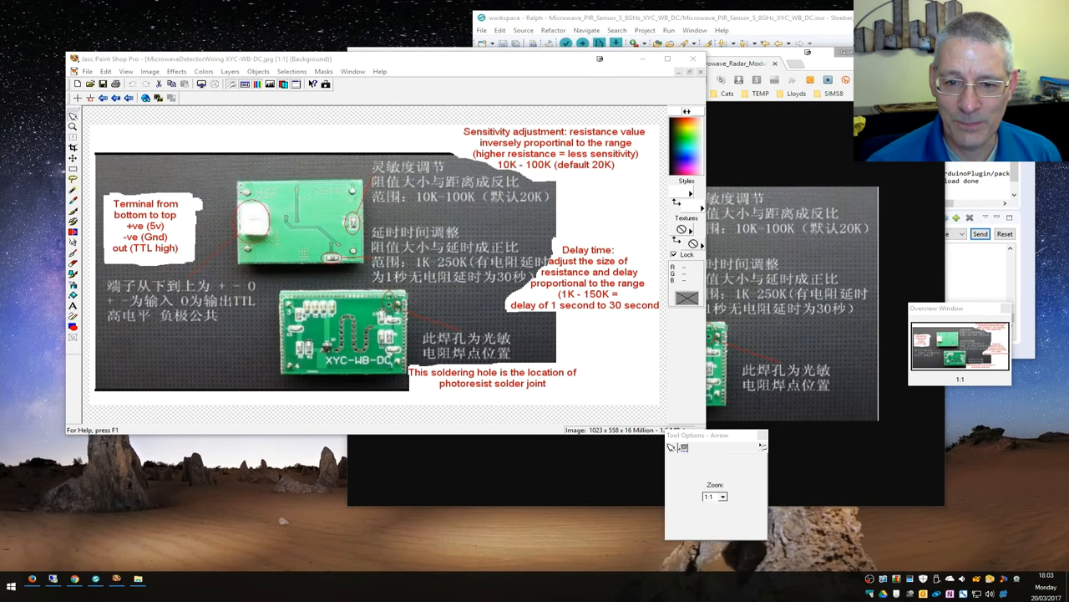
Show the annotated XYC-WB-DC board photo with terminal, sensitivity and delay notes in Paint Shop Pro.
{"action": "left_click", "coordinate": [665, 59]}
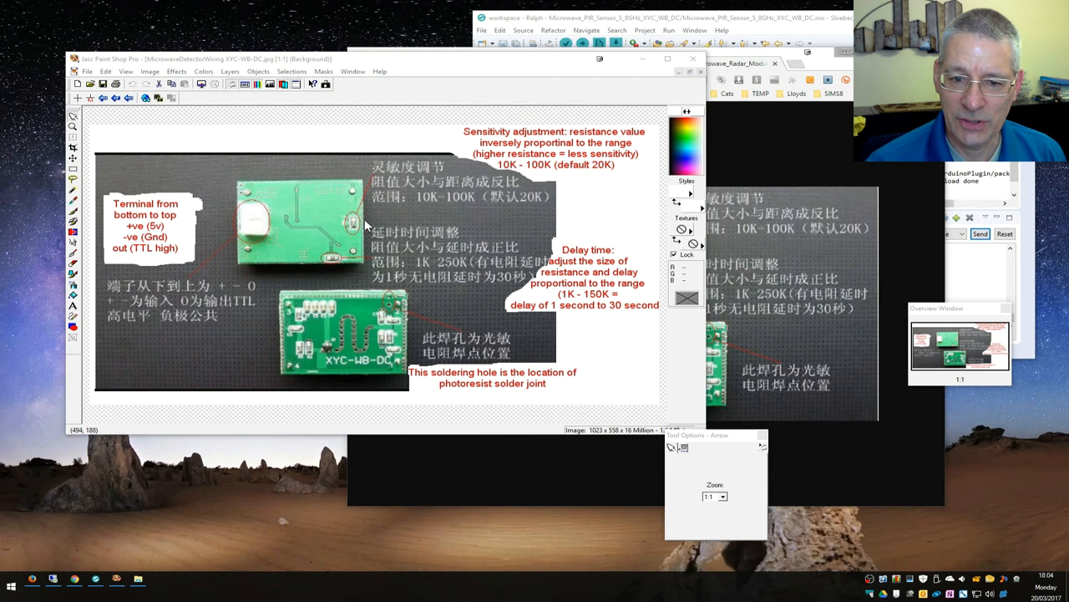
{"action": "mouse_move", "coordinate": [358, 232]}
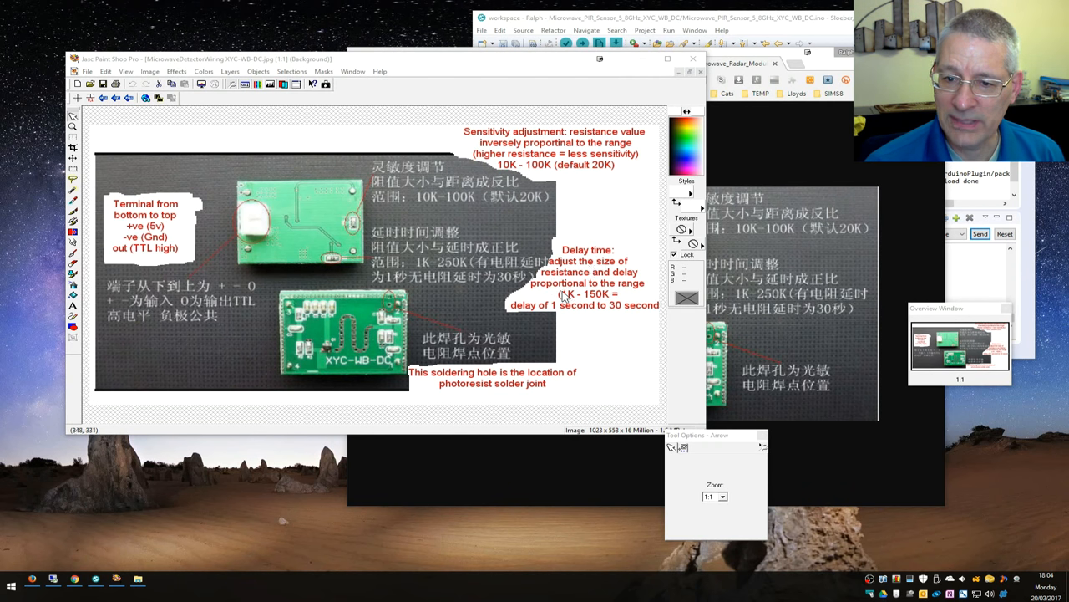
{"action": "mouse_move", "coordinate": [586, 270]}
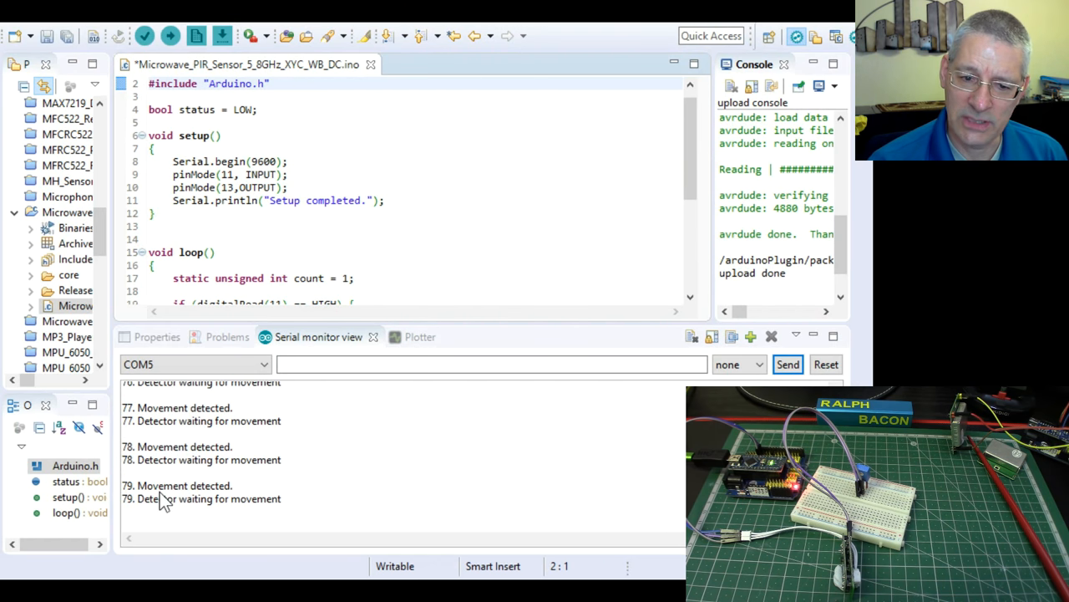
{"action": "mouse_move", "coordinate": [365, 414]}
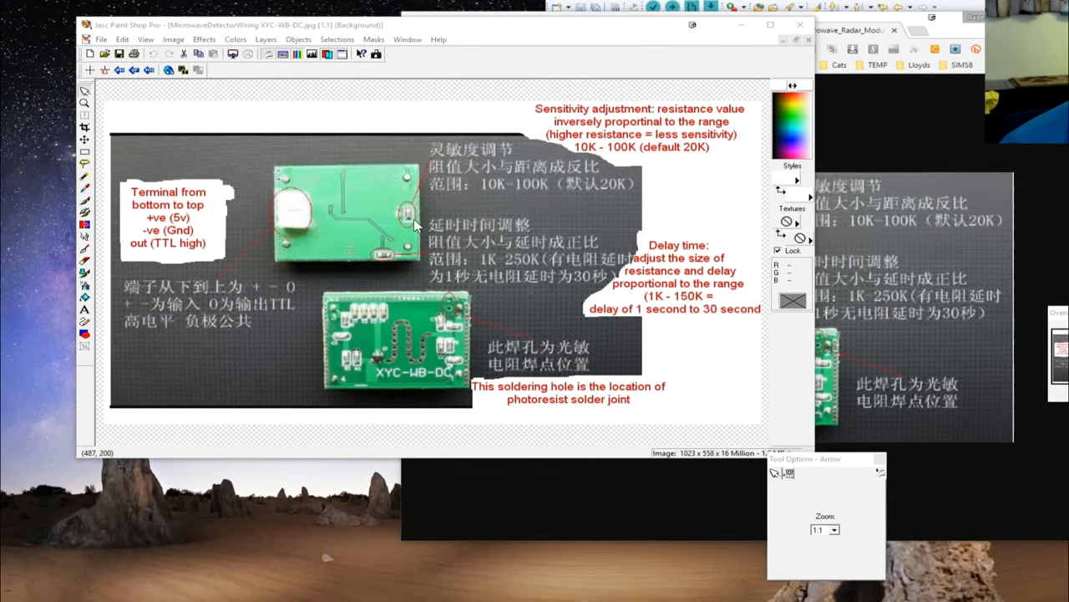
{"action": "left_click", "coordinate": [769, 27]}
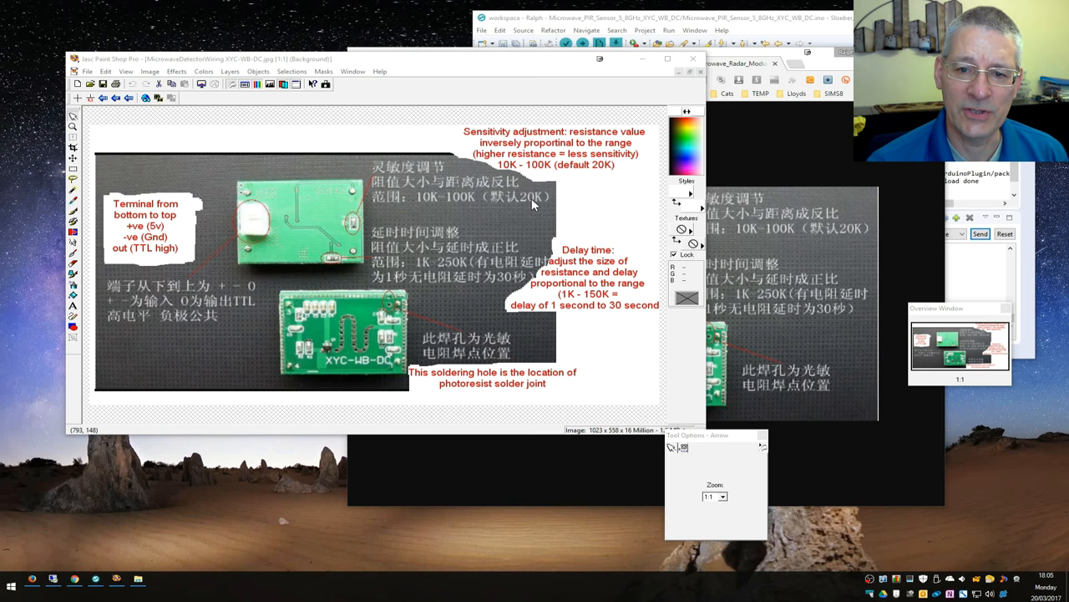
{"action": "mouse_move", "coordinate": [420, 252]}
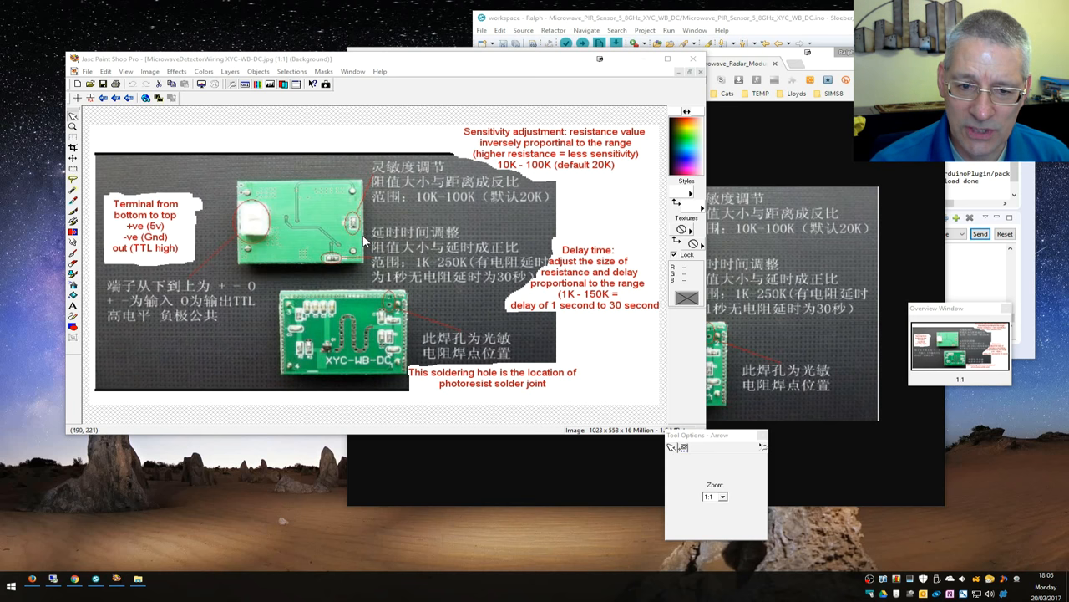
{"action": "mouse_move", "coordinate": [359, 225]}
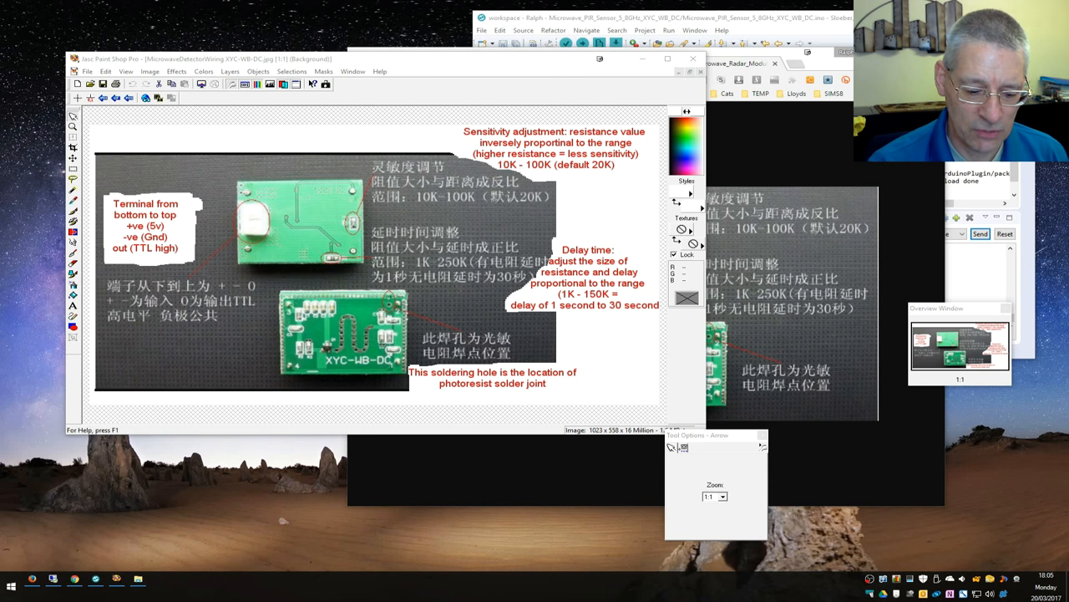
{"action": "mouse_move", "coordinate": [458, 209]}
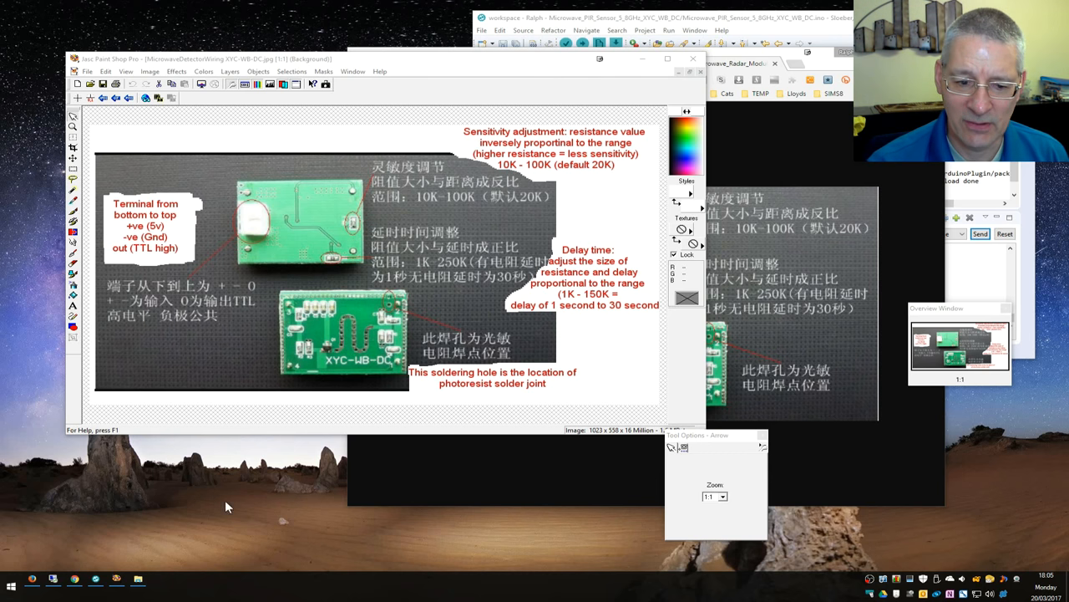
{"action": "mouse_move", "coordinate": [475, 382]}
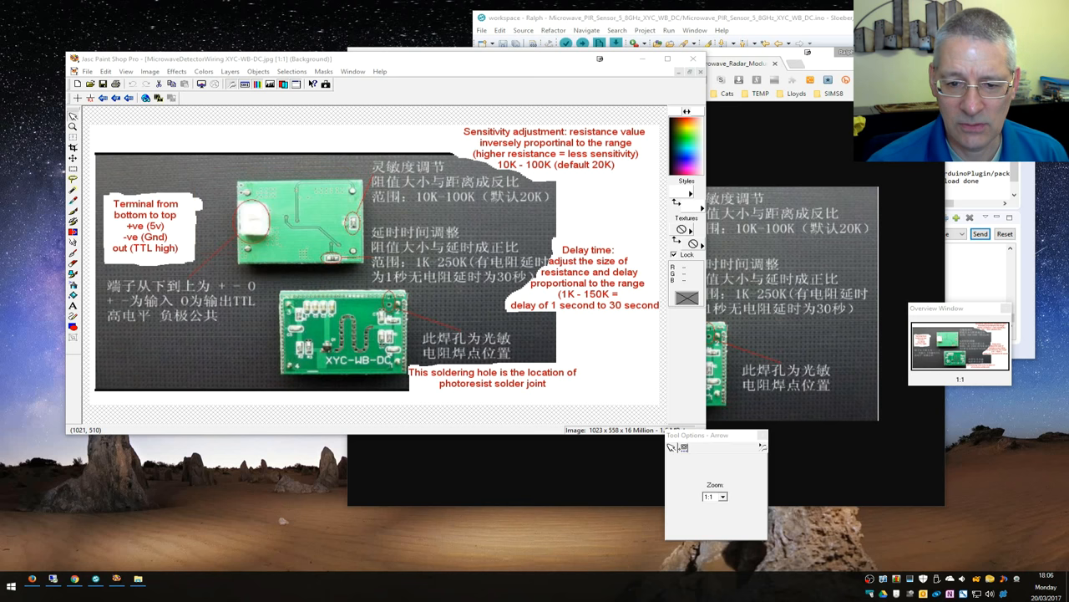
{"action": "mouse_move", "coordinate": [471, 381]}
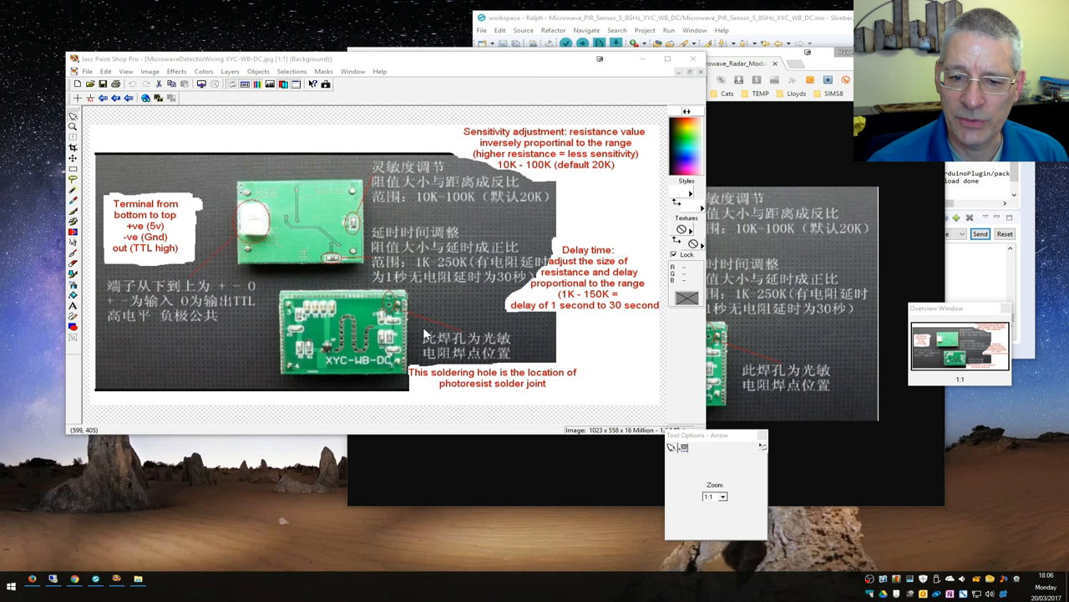
{"action": "mouse_move", "coordinate": [397, 321]}
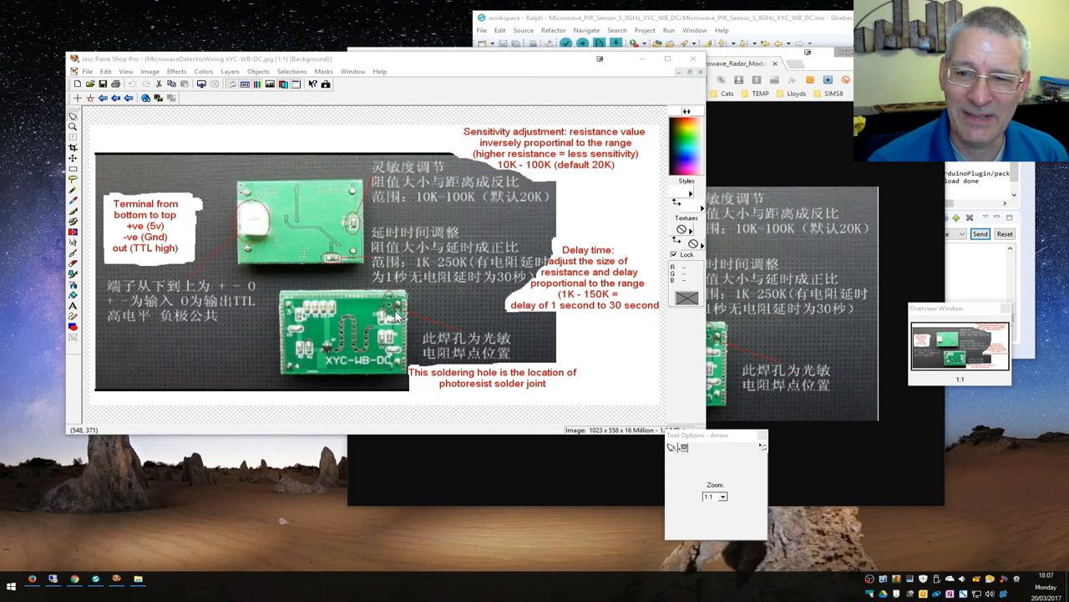
{"action": "mouse_move", "coordinate": [334, 281]}
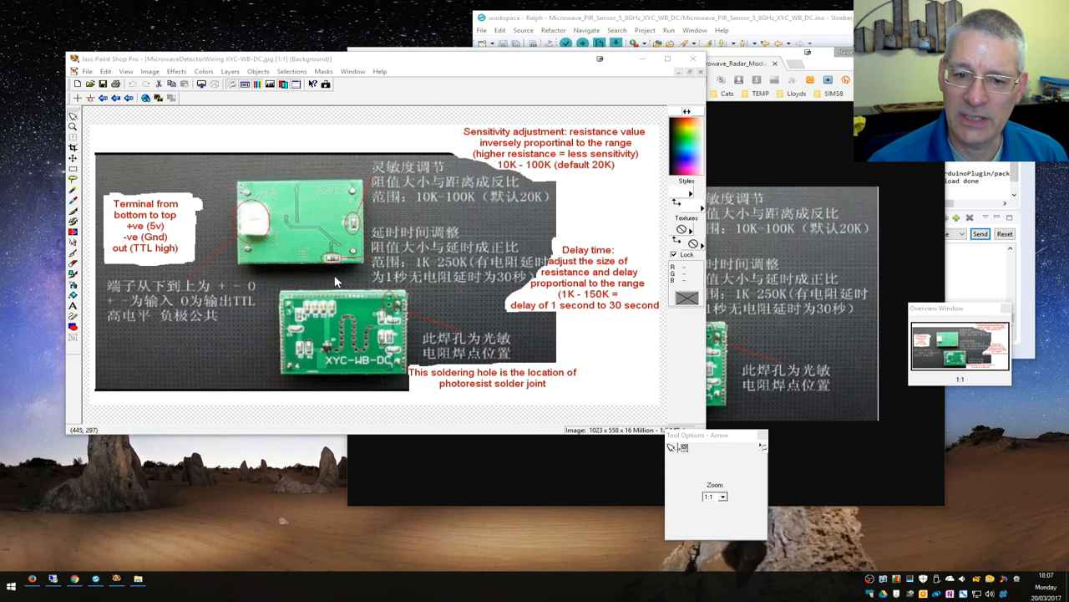
{"action": "mouse_move", "coordinate": [381, 341]}
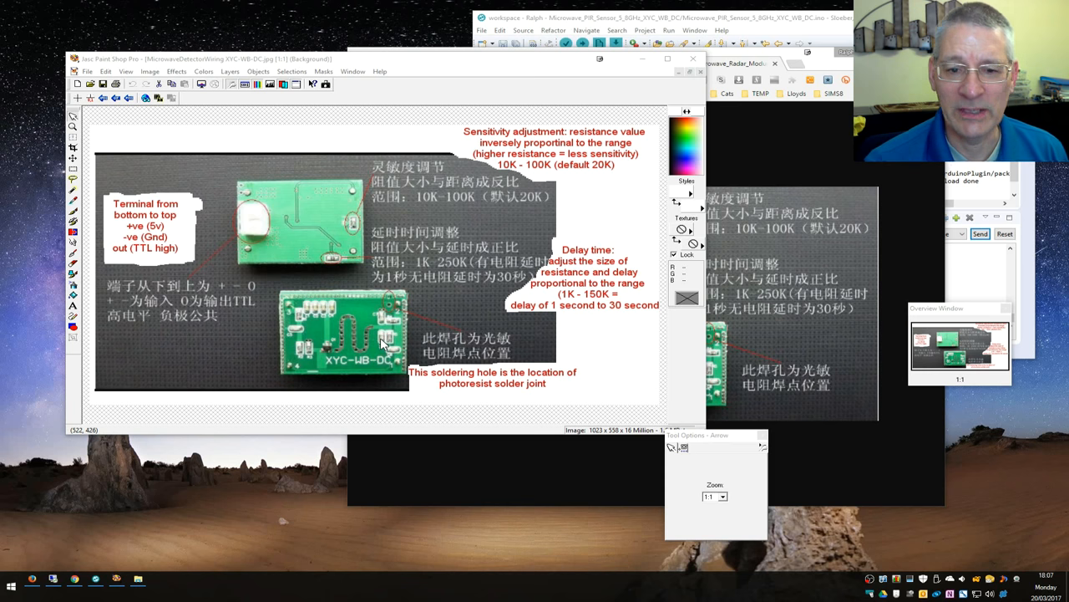
{"action": "mouse_move", "coordinate": [398, 334]}
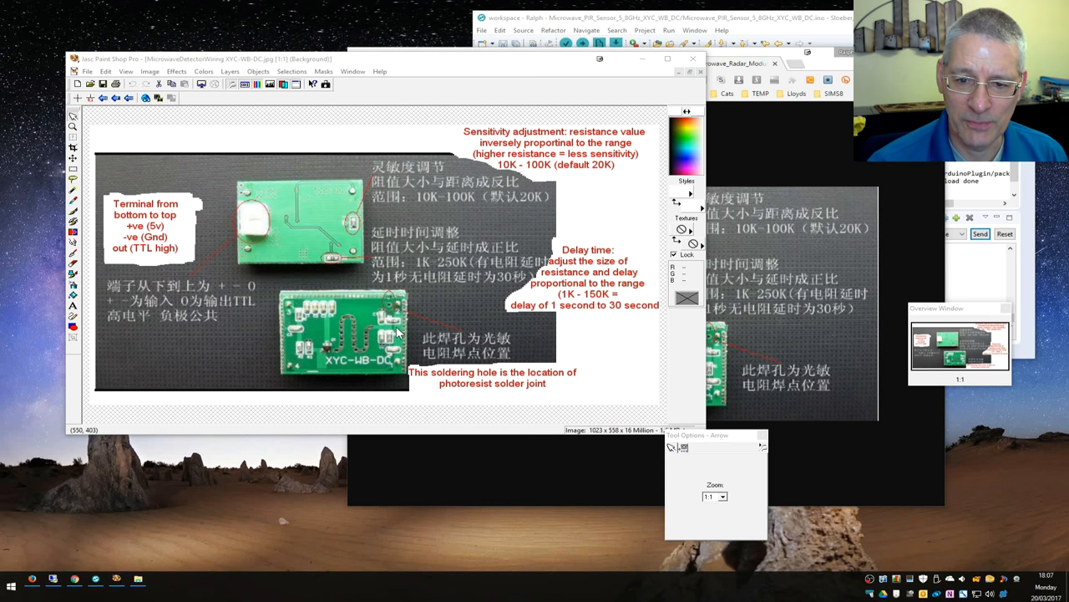
{"action": "mouse_move", "coordinate": [384, 320]}
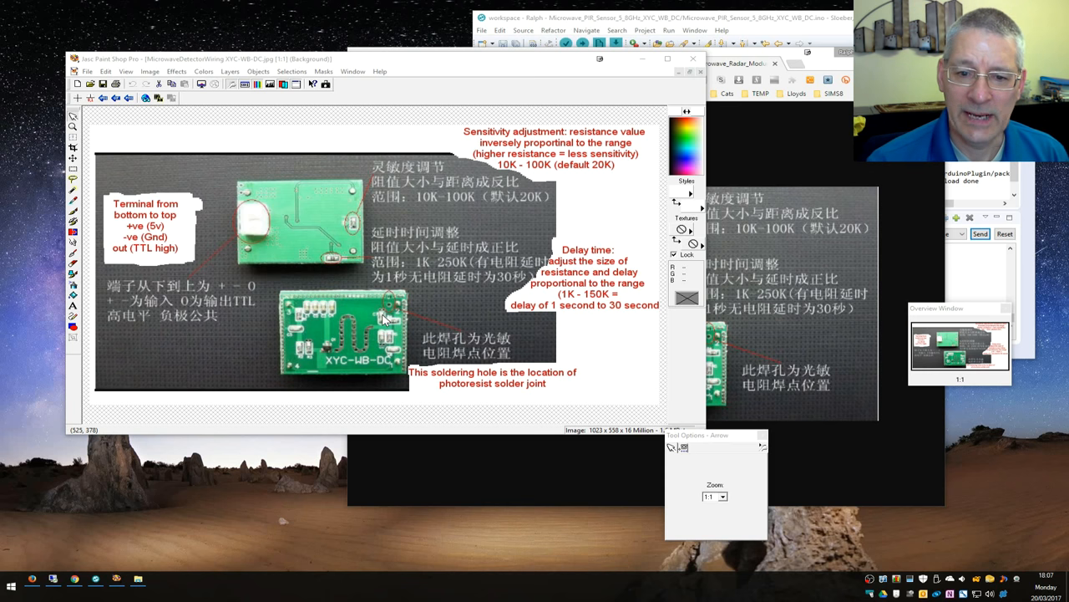
{"action": "mouse_move", "coordinate": [335, 264]}
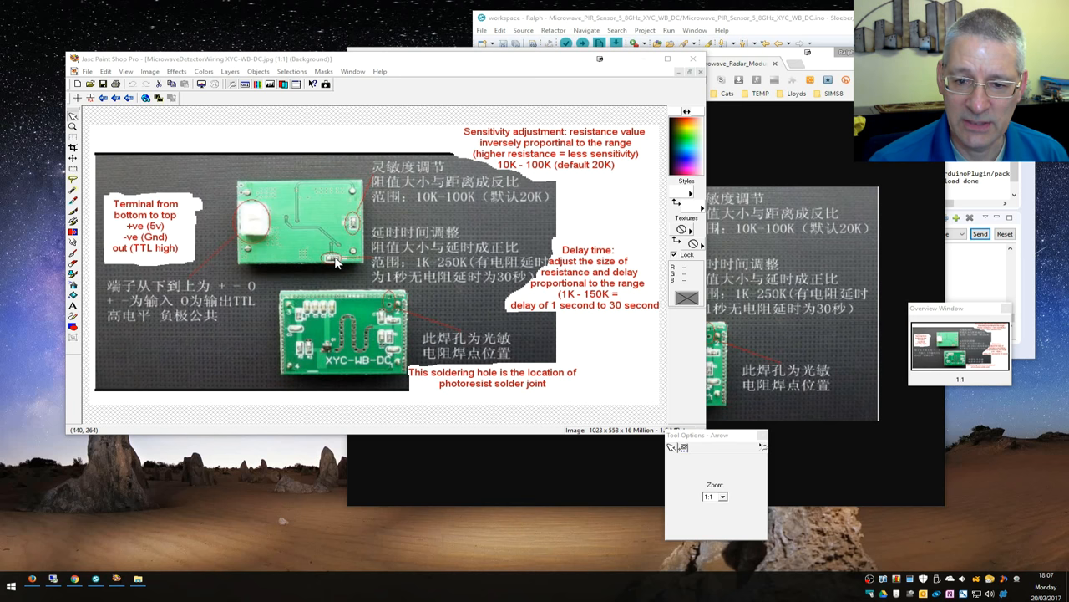
{"action": "mouse_move", "coordinate": [346, 224]}
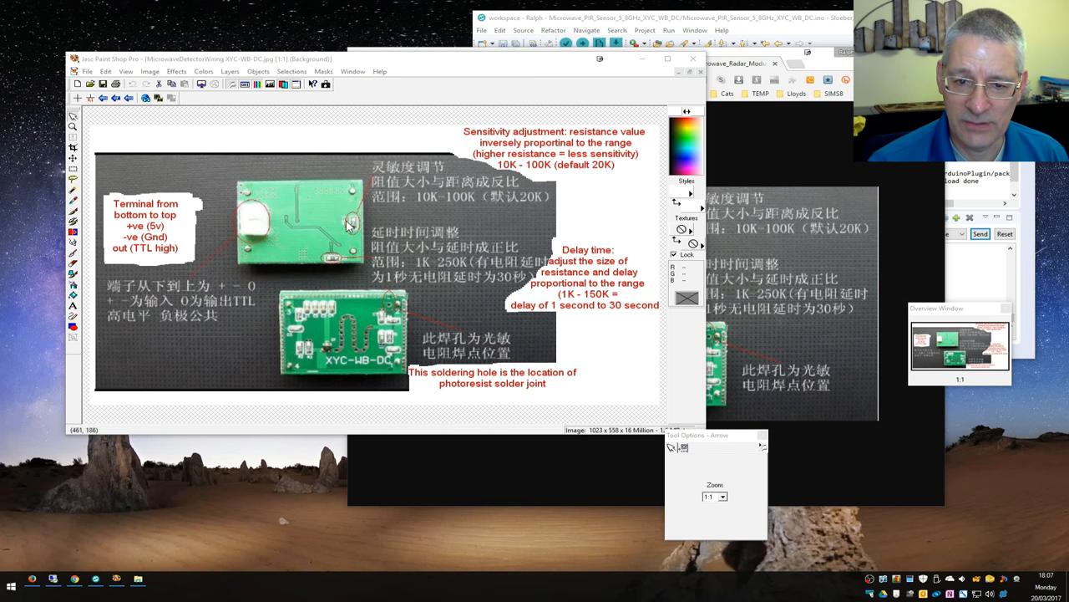
{"action": "mouse_move", "coordinate": [359, 232]}
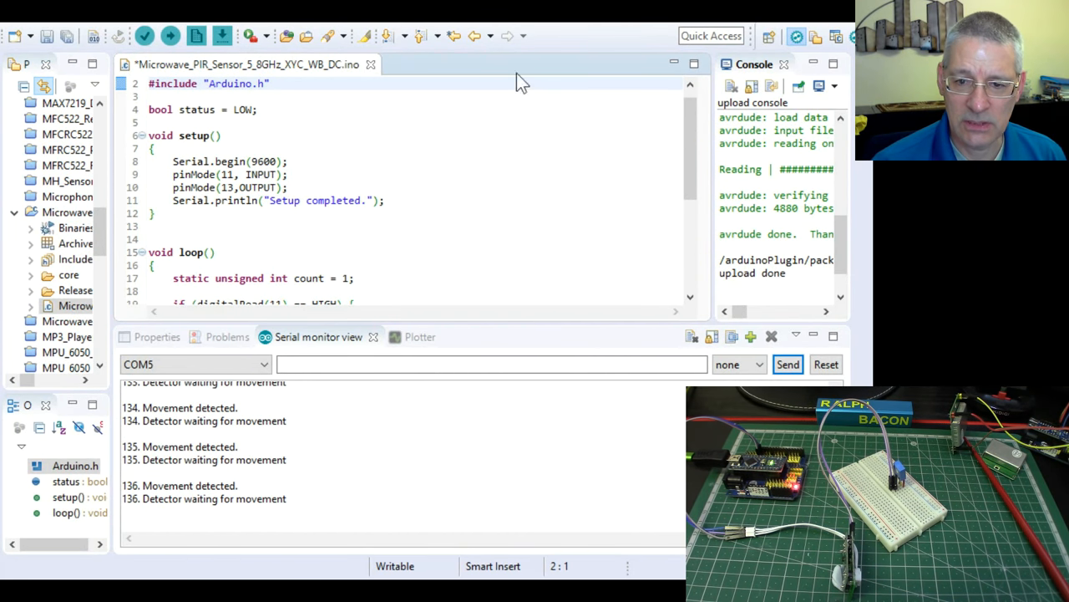
{"action": "mouse_move", "coordinate": [715, 172]}
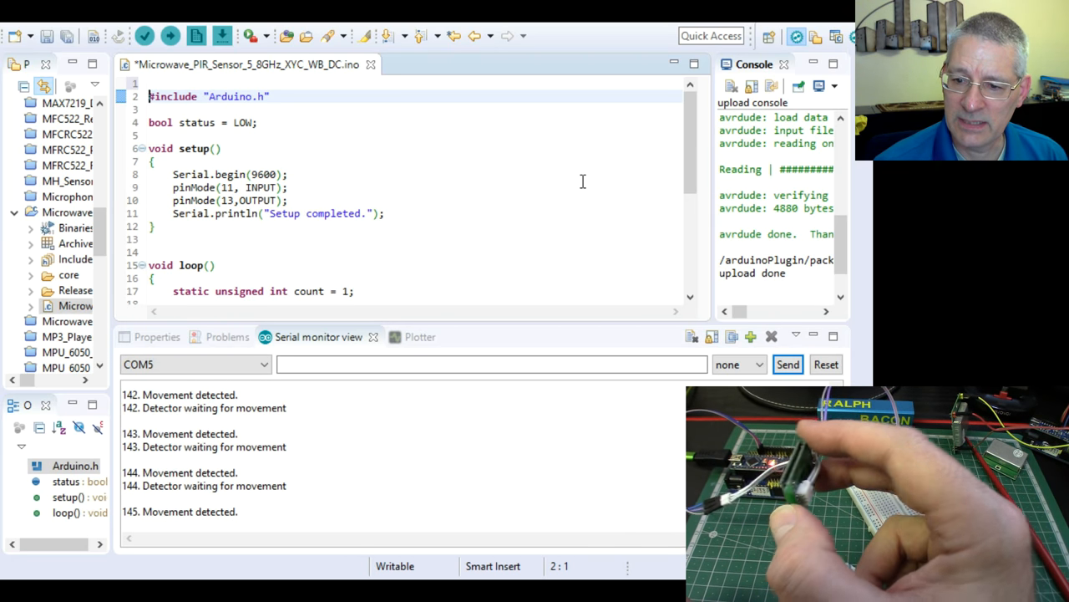
{"action": "scroll", "scroll_direction": "down", "scroll_amount": 3}
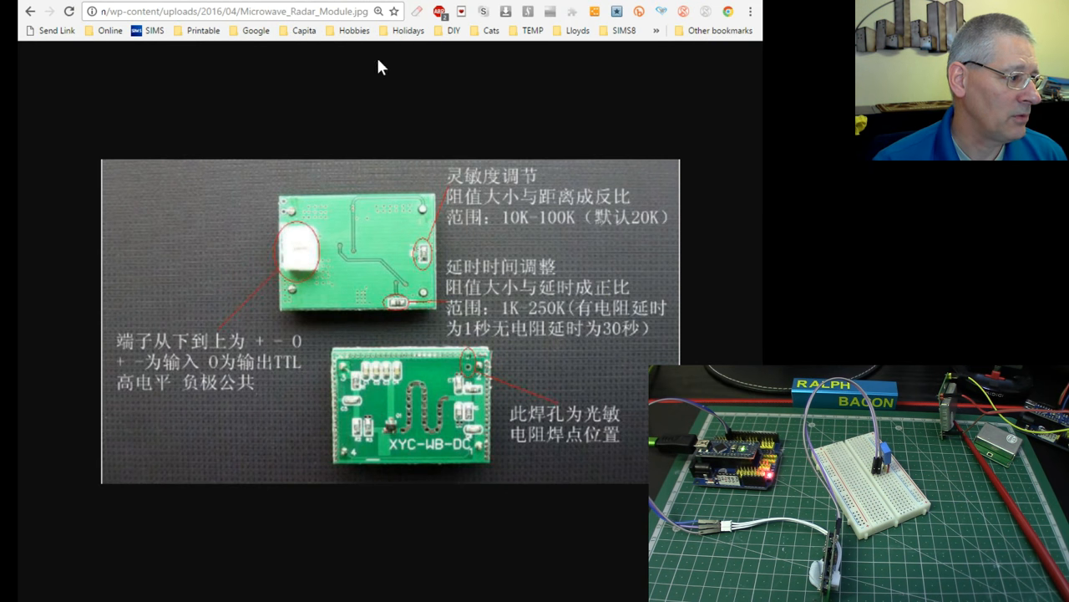
{"action": "mouse_move", "coordinate": [331, 13]}
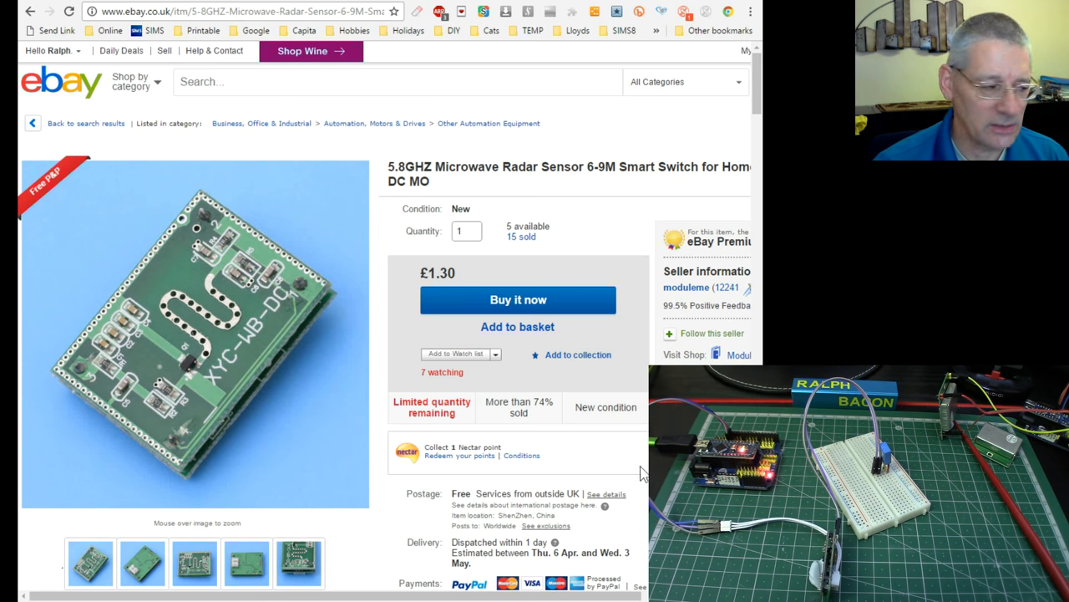
View the listing's close-up front photo of the board, then its back-view photo.
{"action": "left_click", "coordinate": [138, 562]}
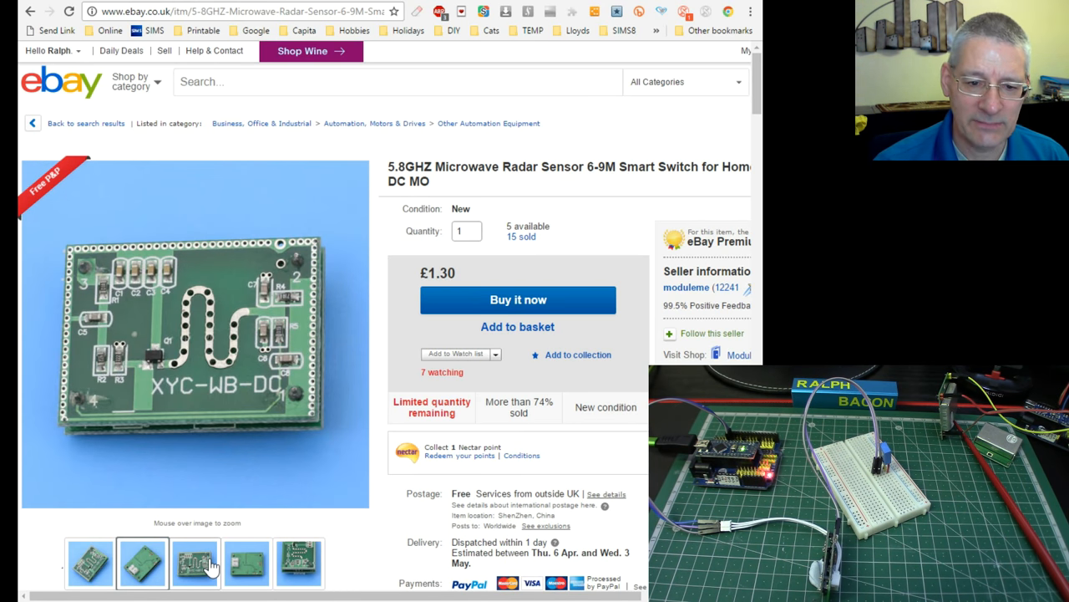
{"action": "left_click", "coordinate": [243, 571]}
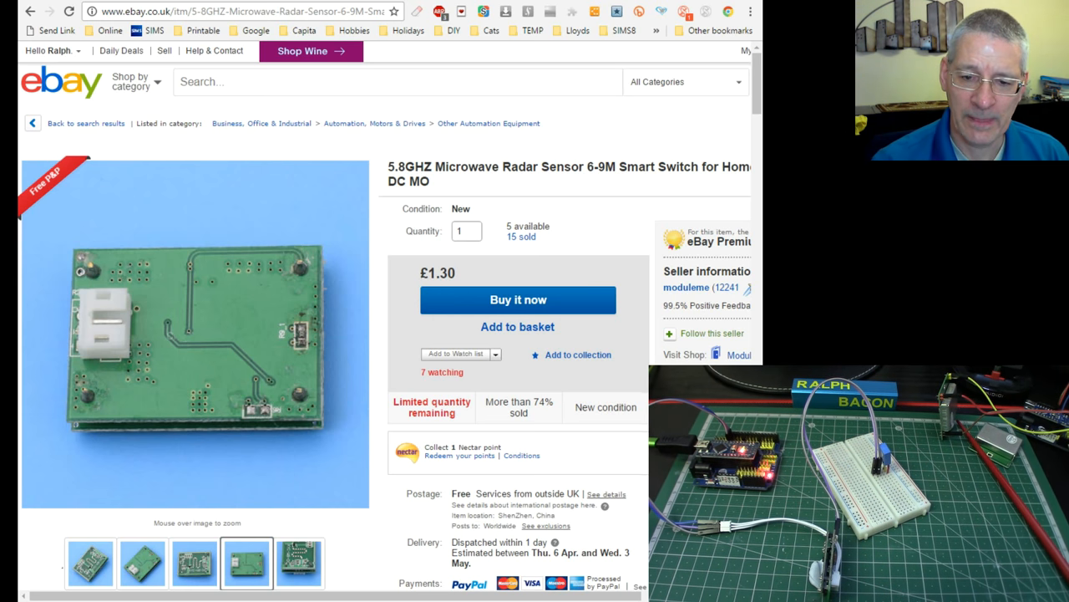
{"action": "mouse_move", "coordinate": [525, 266]}
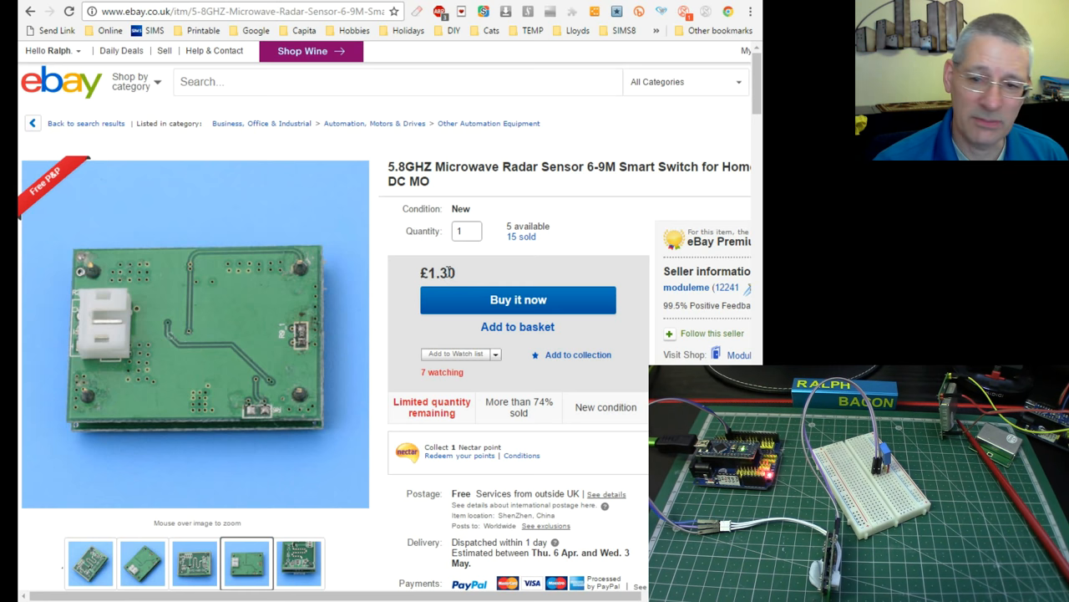
{"action": "mouse_move", "coordinate": [455, 282]}
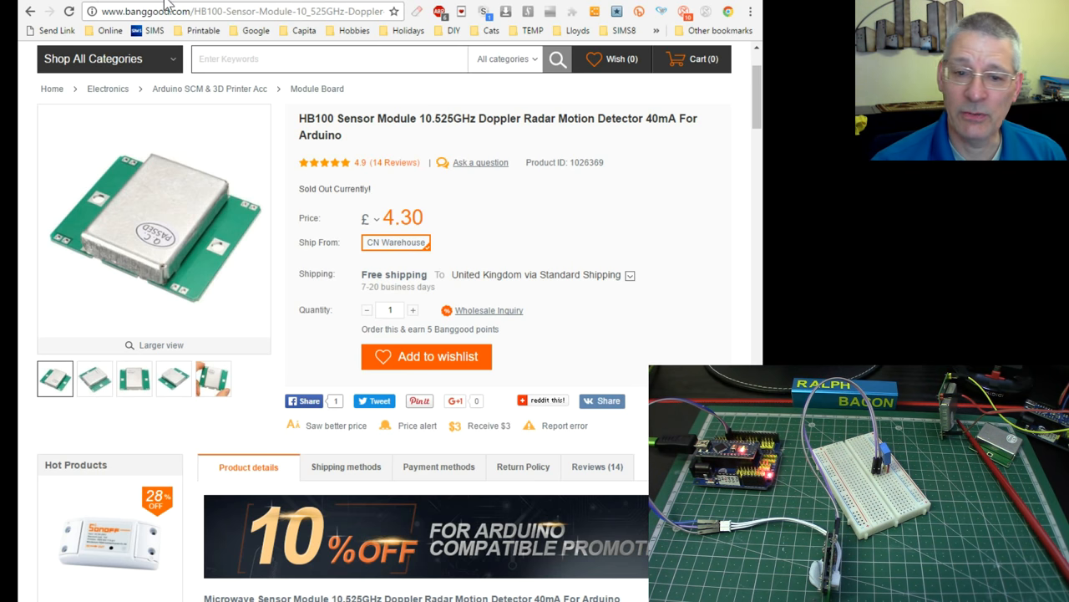
Check the HB100 page's shop categories and currency selector, keeping the £4.30 price in pounds.
{"action": "left_click", "coordinate": [104, 61]}
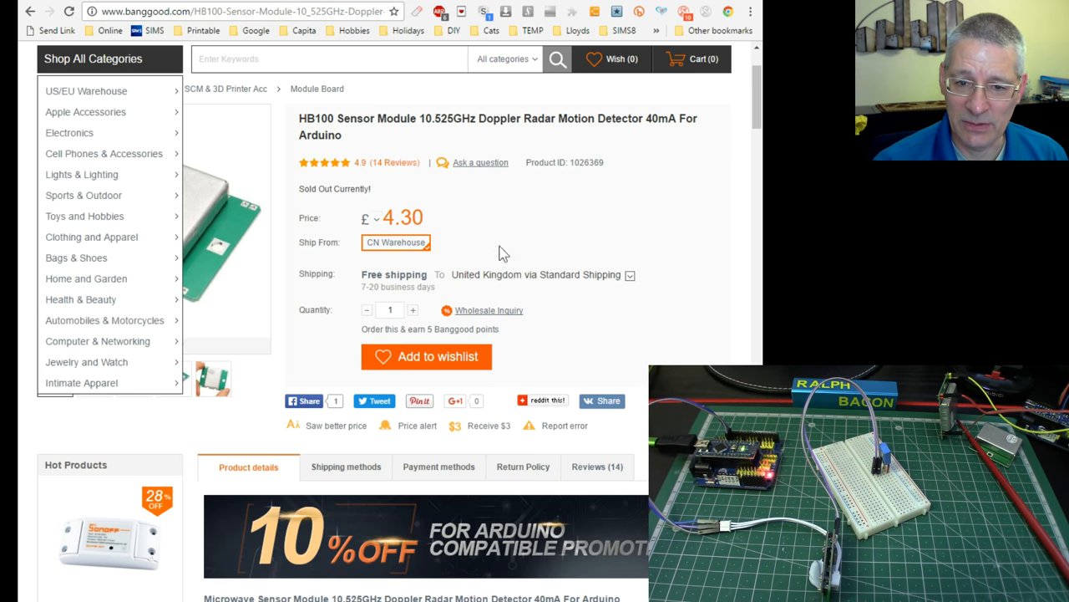
{"action": "mouse_move", "coordinate": [515, 212]}
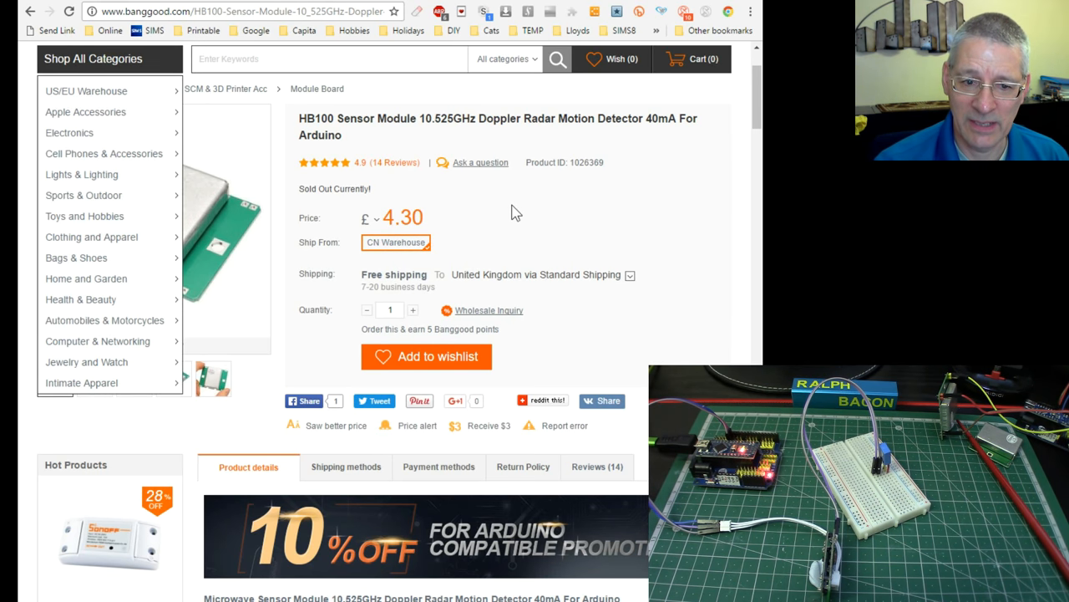
{"action": "mouse_move", "coordinate": [87, 60]}
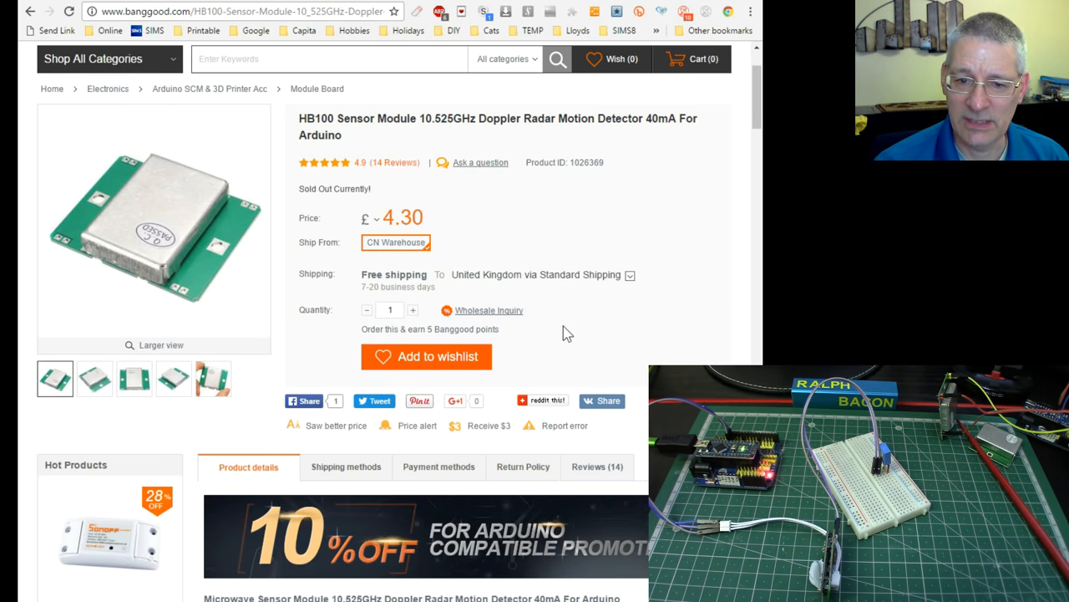
{"action": "left_click", "coordinate": [371, 217]}
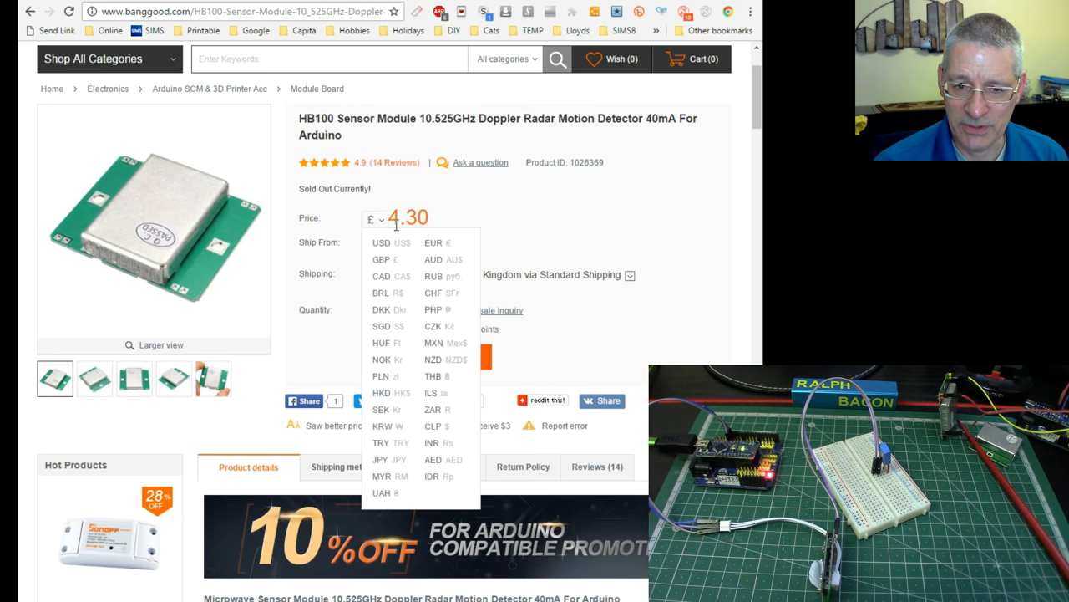
{"action": "left_click", "coordinate": [494, 217]}
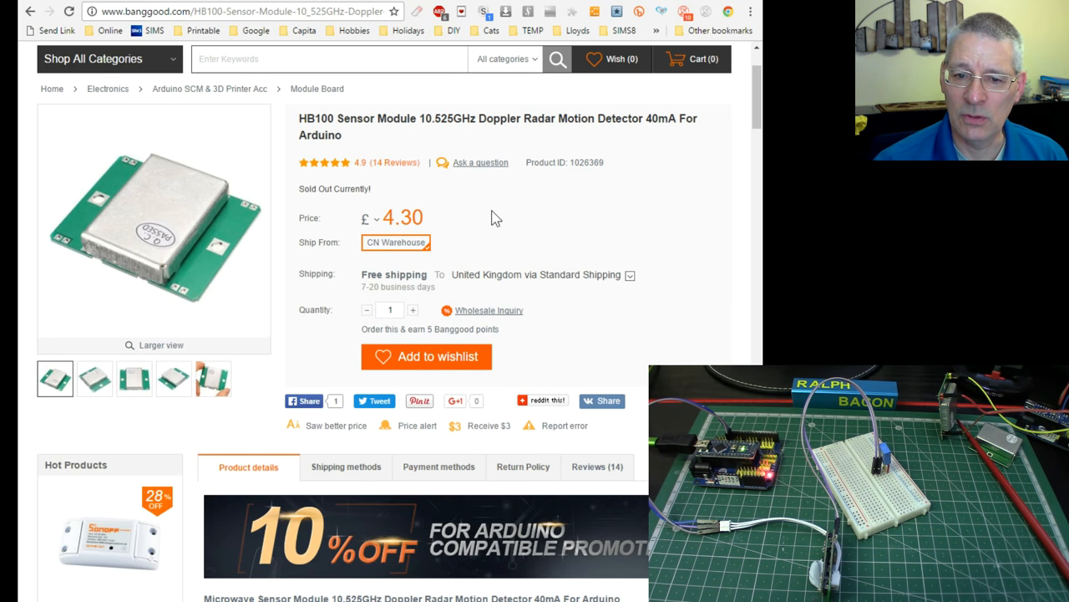